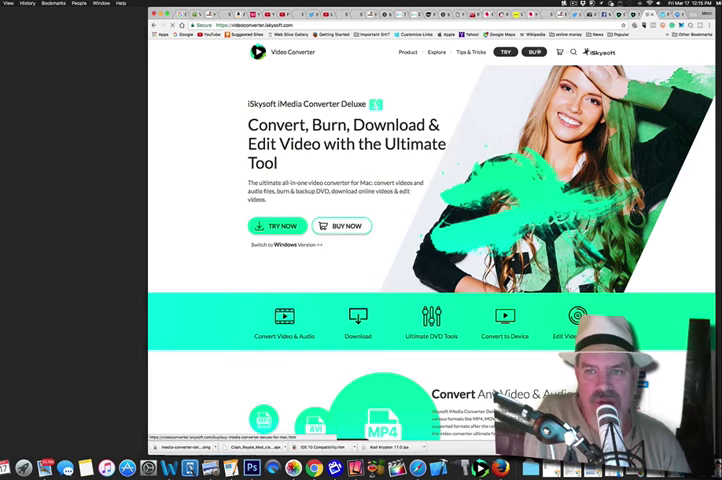
Start the iMedia Converter Deluxe Mac trial download via Try Now.
left_click(343, 225)
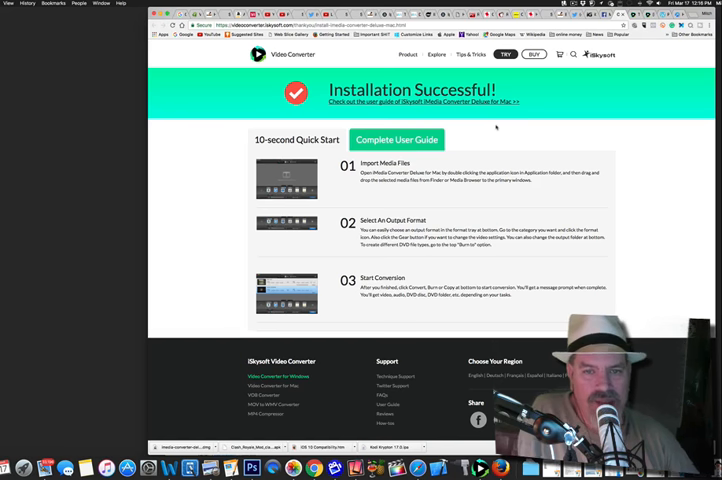
View the Complete User Guide and begin downloading the Best 10 Cydia Tweaks iOS 10.2 video.
left_click(396, 139)
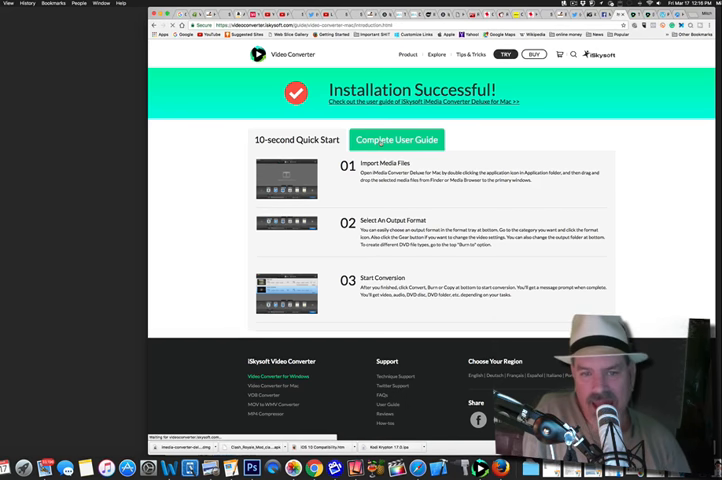
left_click(397, 139)
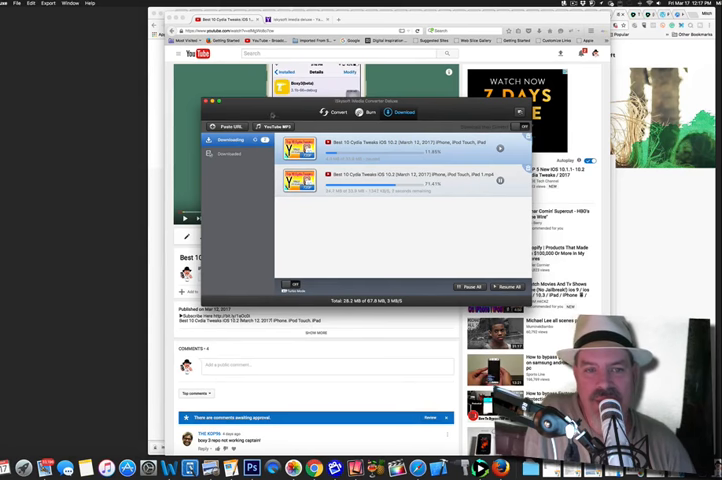
Attempt Paste URL and dismiss the 'No links in clipboard' alert with OK.
left_click(224, 126)
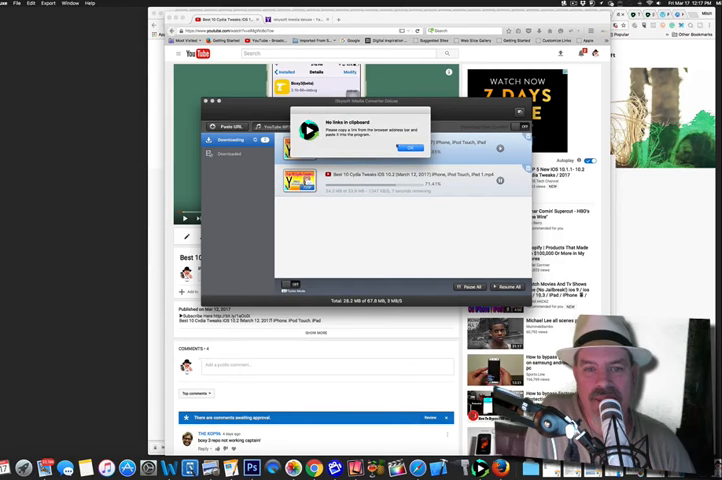
left_click(408, 148)
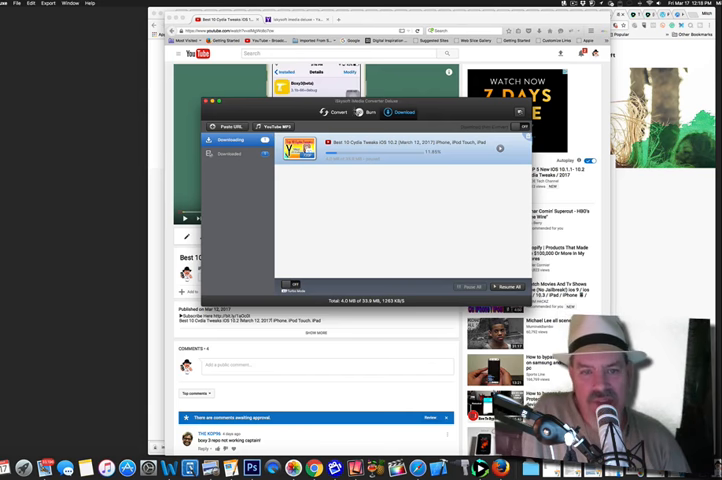
Bring up the Add Files load dialog over the conversion list holding MVI_0573 and the Eminem MP3.
left_click(369, 112)
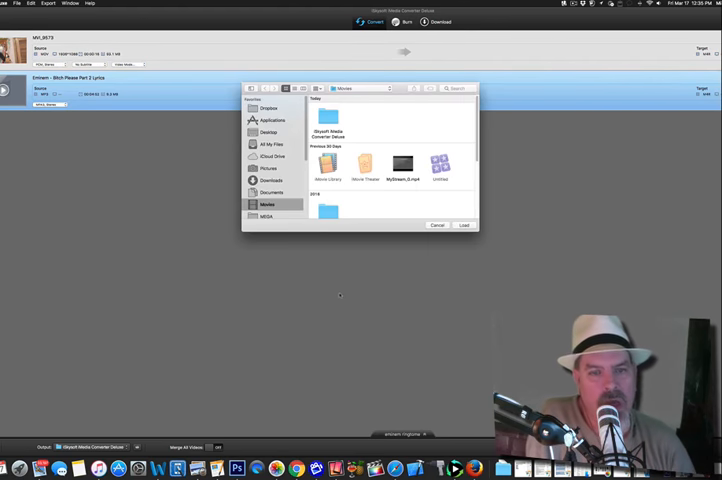
Cancel the load dialog and play the downloaded Eminem - Bitch Please Part 2 Lyrics MP3.
left_click(437, 224)
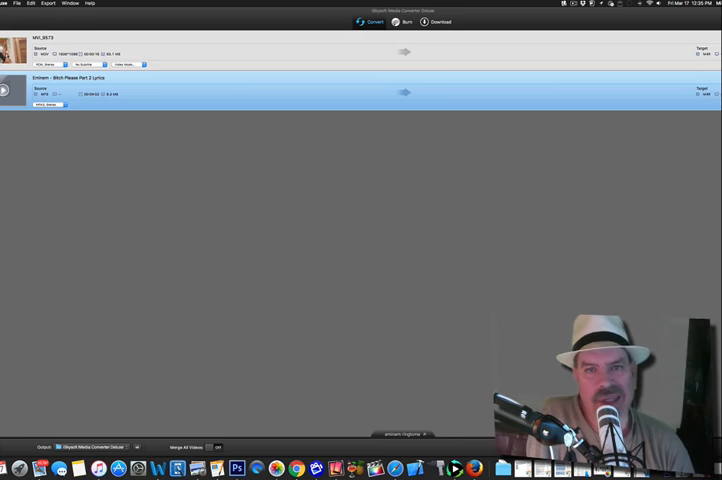
left_click(434, 22)
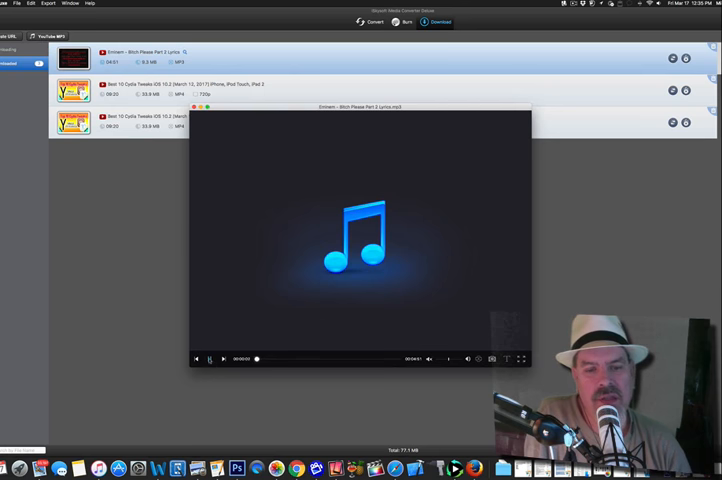
Return to the Downloaded list showing the Eminem MP3 and two Cydia tweaks MP4s.
left_click(195, 107)
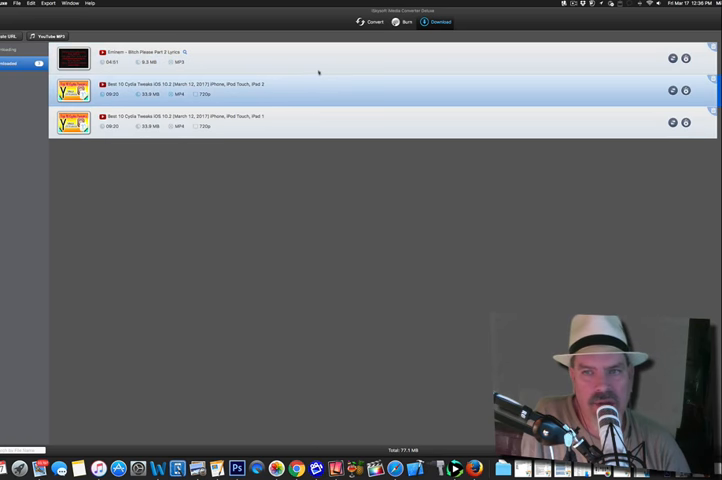
Switch to the Convert list with the Eminem MP3 queued for conversion.
left_click(369, 22)
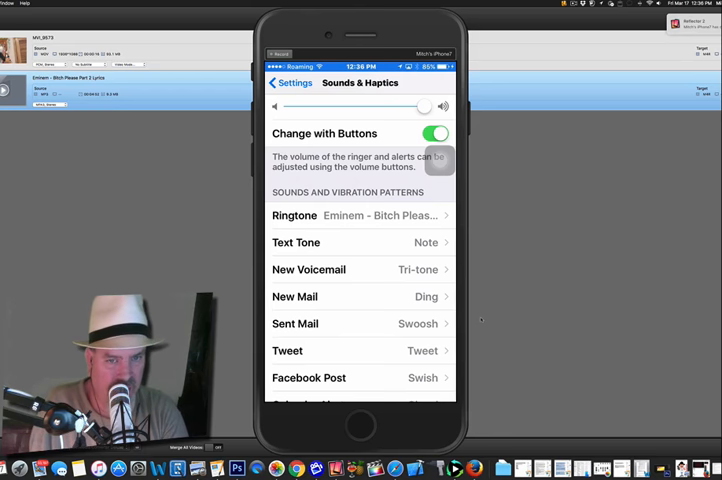
Confirm the Eminem track is checked in the iPhone's Ringtone list and close the Reflector mirror.
left_click(360, 215)
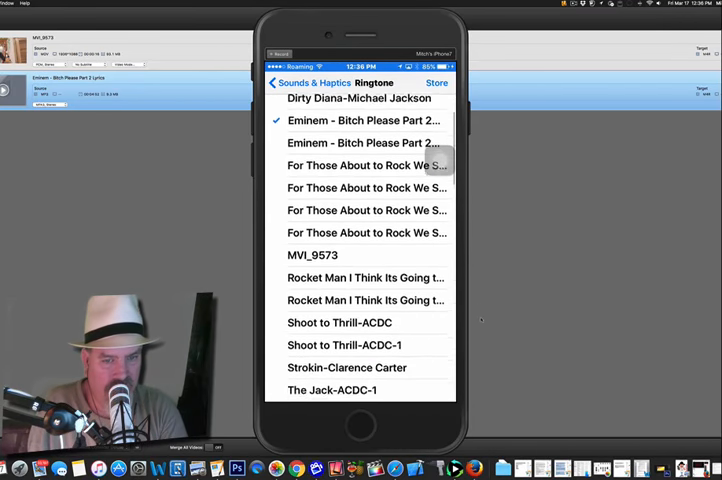
left_click(289, 81)
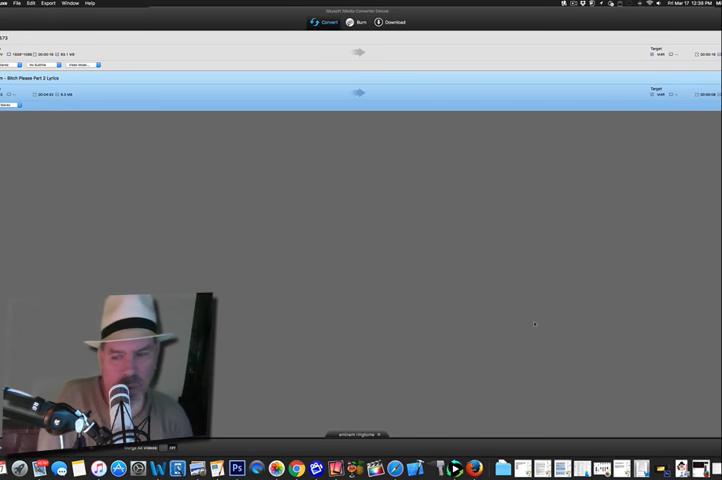
Convert the Eminem track to an M4R ringtone and view the too-long warning in the output folder.
left_click(323, 22)
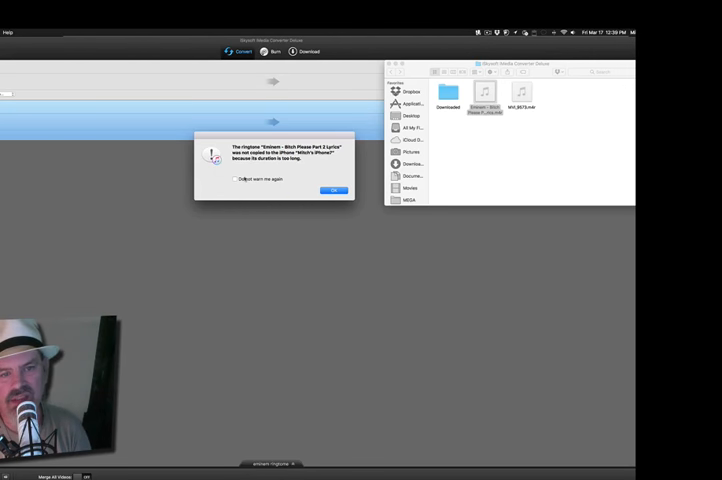
Dismiss the ringtone-too-long warning and bring up the trim editor for MVI_9573.
left_click(334, 190)
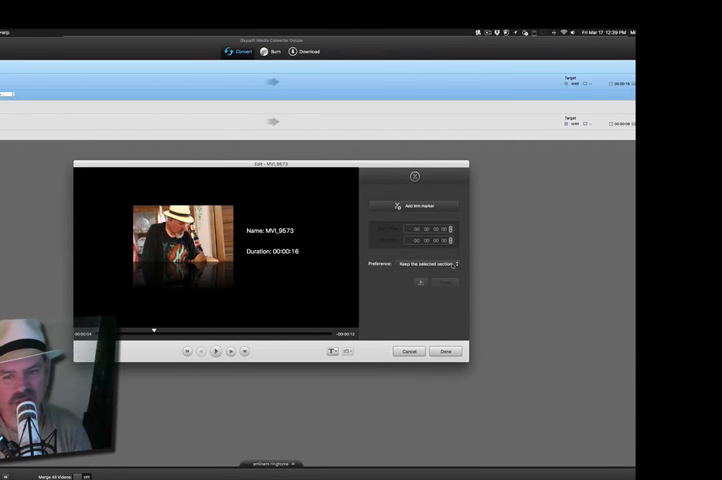
Cancel the Edit dialog and reach iSkysoft's purchase page listing iMedia Converter Deluxe for Mac license prices.
left_click(453, 264)
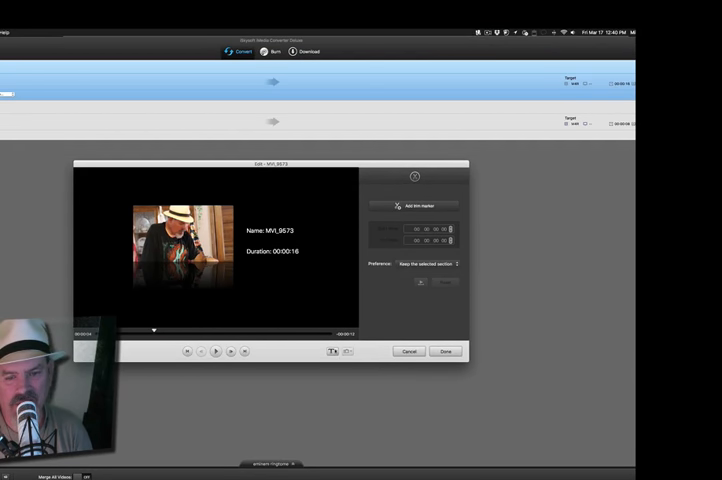
left_click(331, 351)
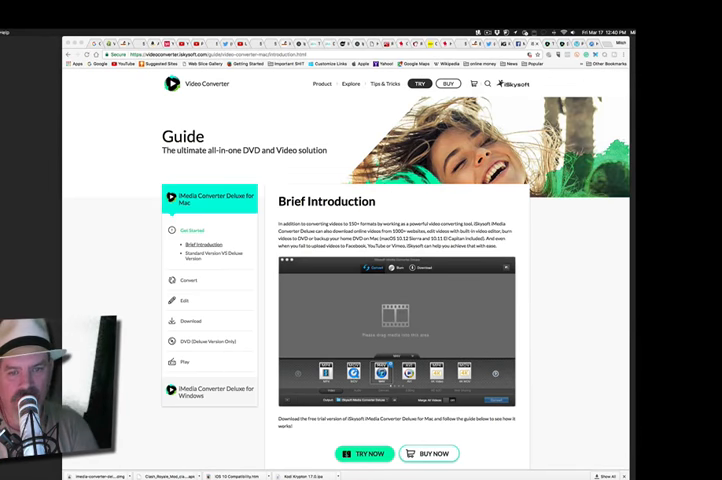
left_click(435, 453)
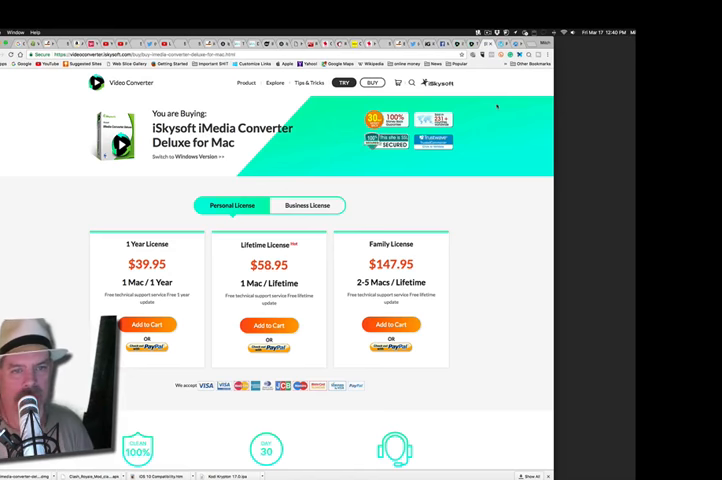